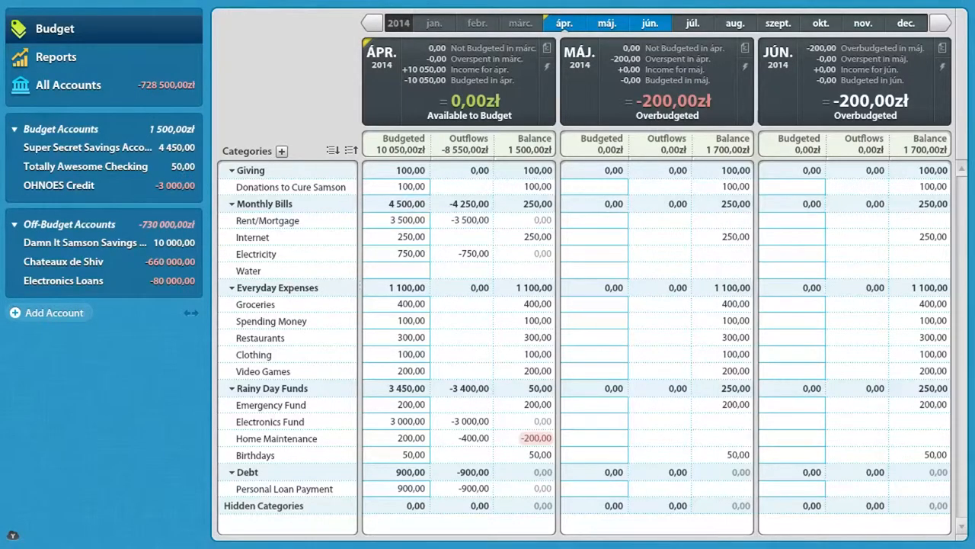
mouse_move(282, 81)
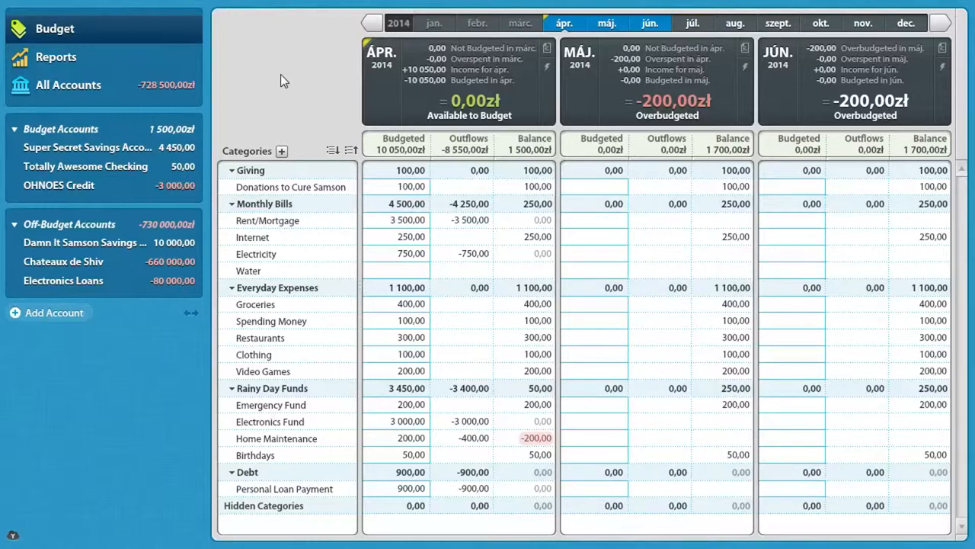
mouse_move(310, 87)
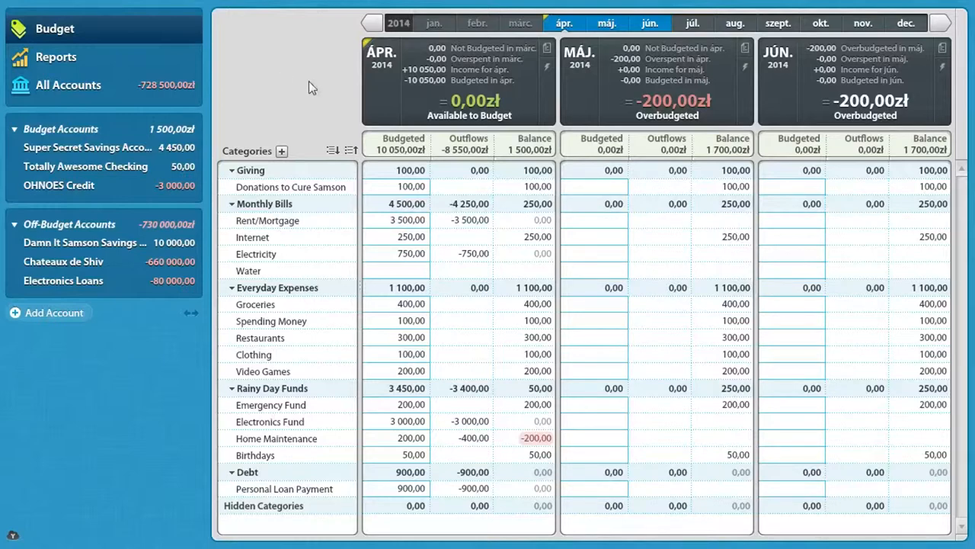
mouse_move(492, 215)
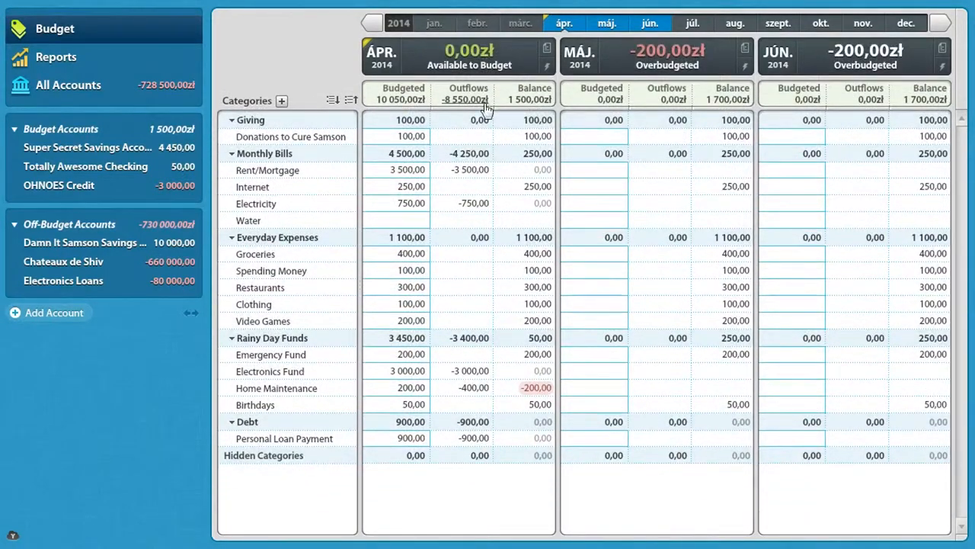
Step: Expand the month summaries, deselect the Mortgage row, and review the General Budget and Mortgage Details sheets
click(469, 57)
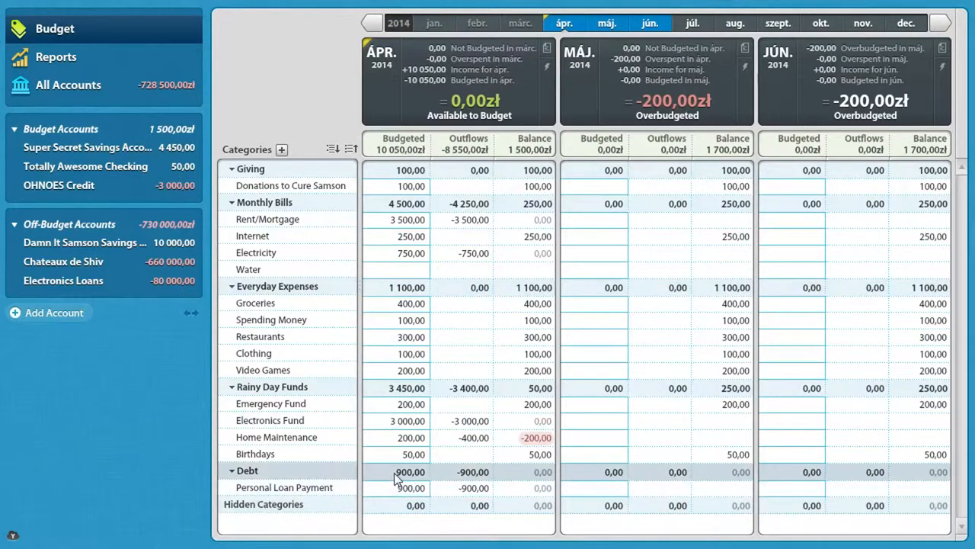
mouse_move(283, 252)
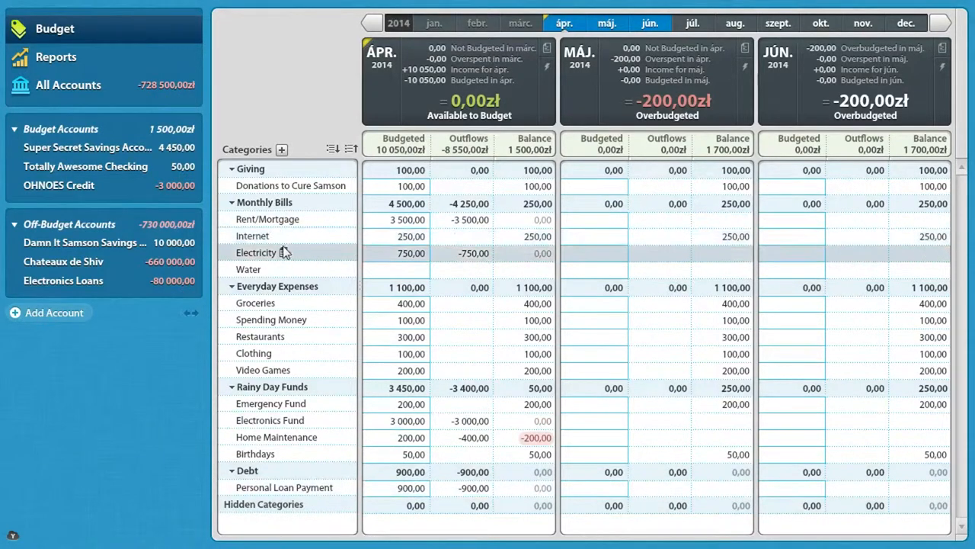
mouse_move(271, 202)
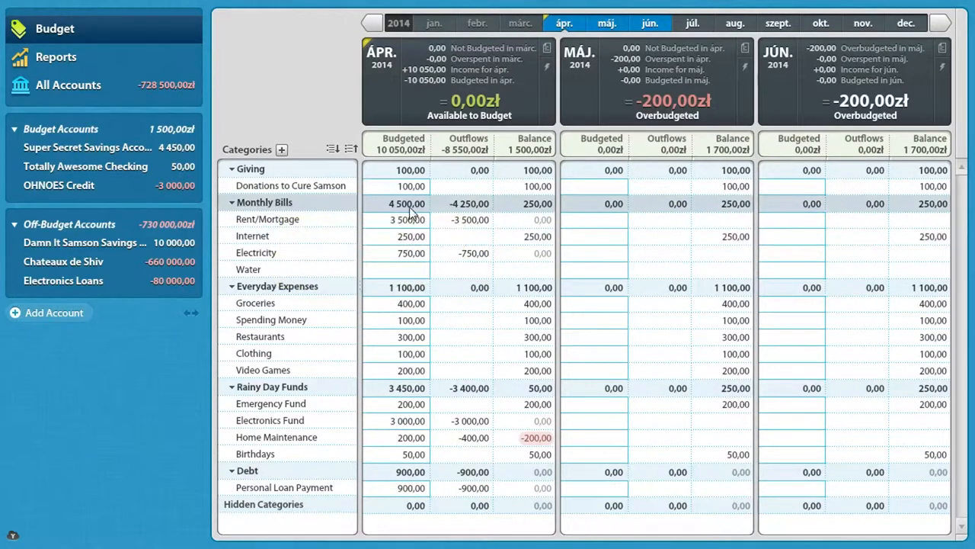
mouse_move(428, 222)
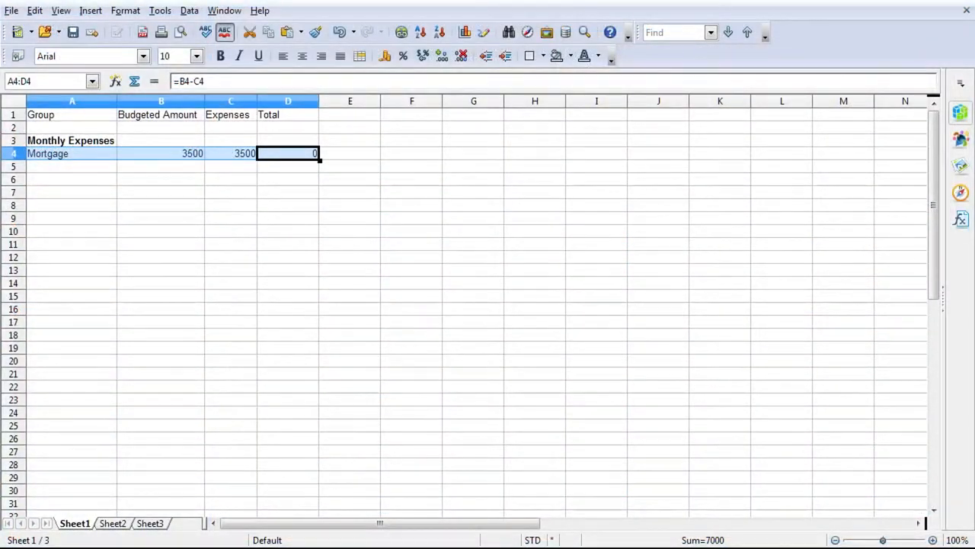
mouse_move(51, 171)
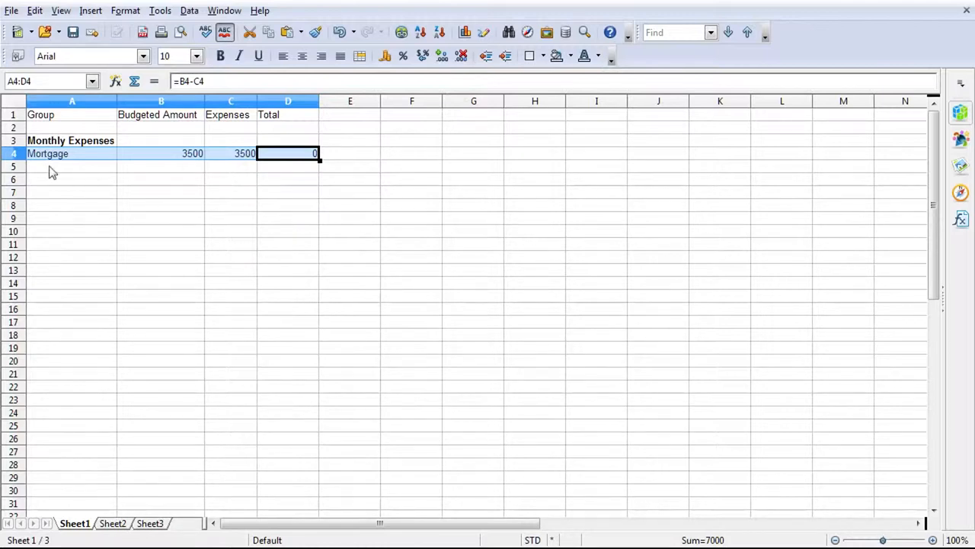
click(71, 166)
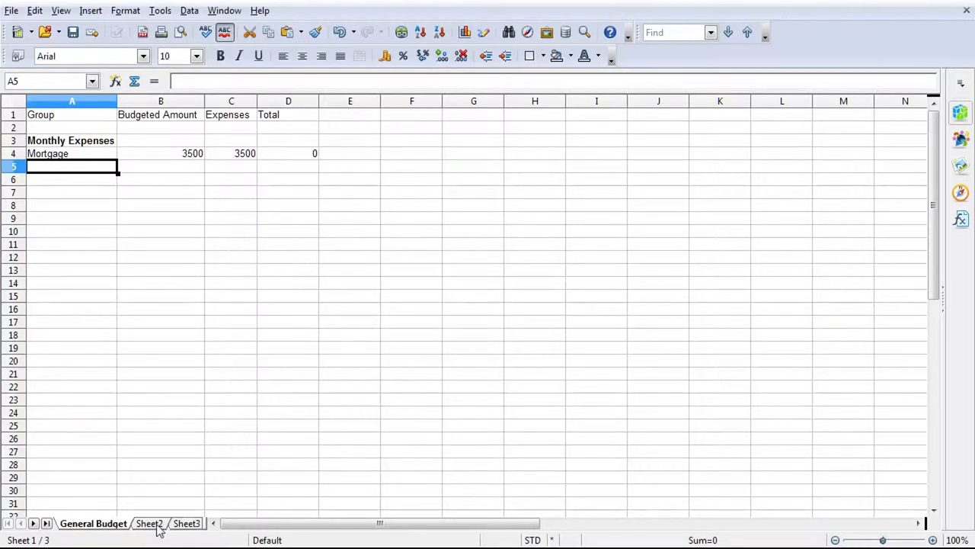
click(148, 523)
text(Mortgage Details)
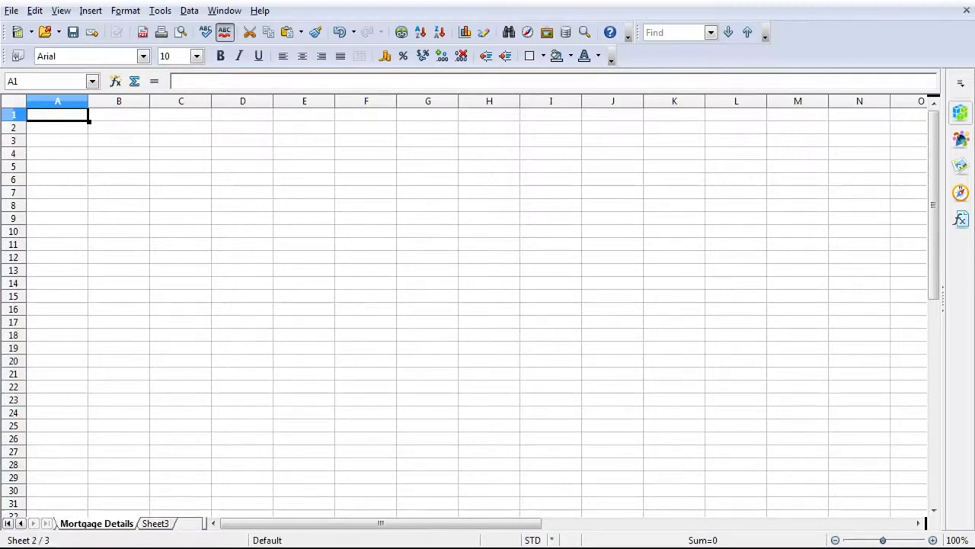
click(93, 522)
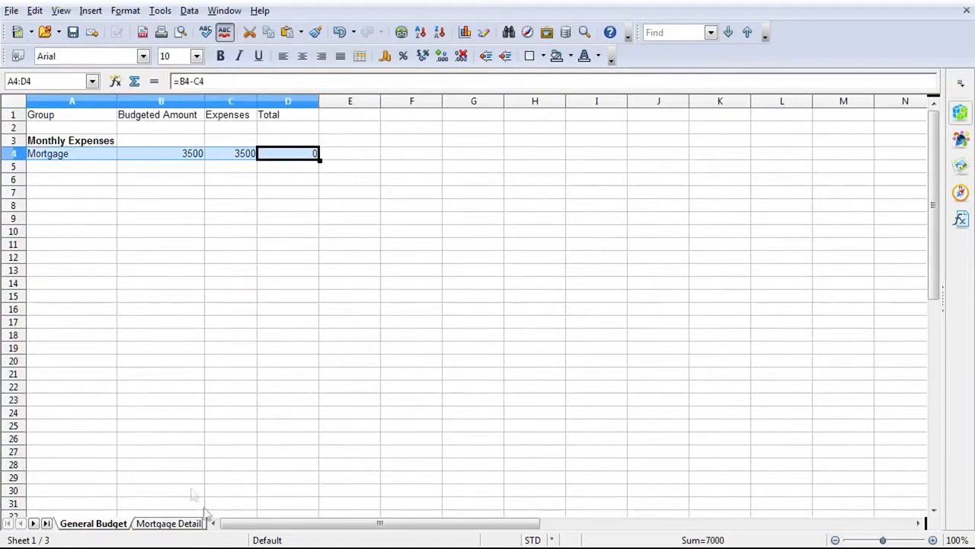
click(168, 523)
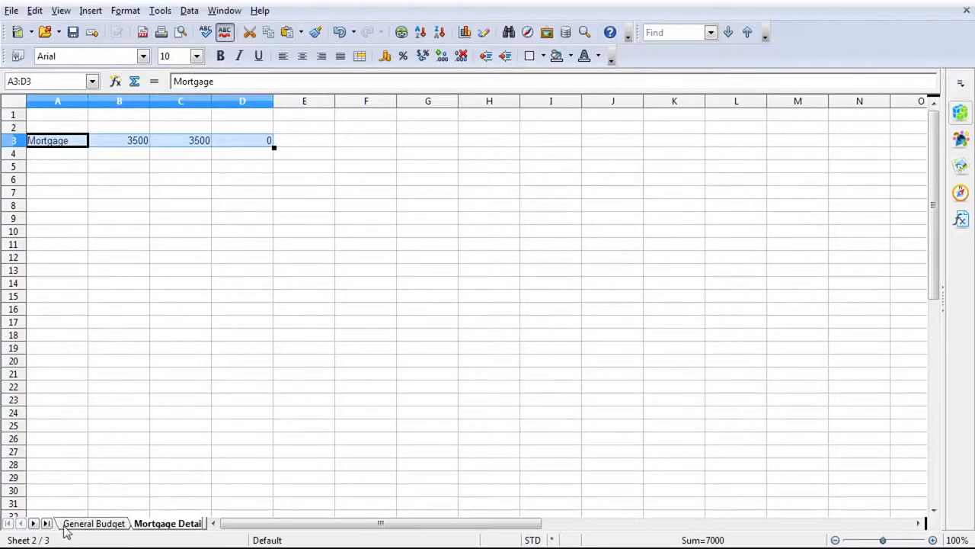
click(94, 522)
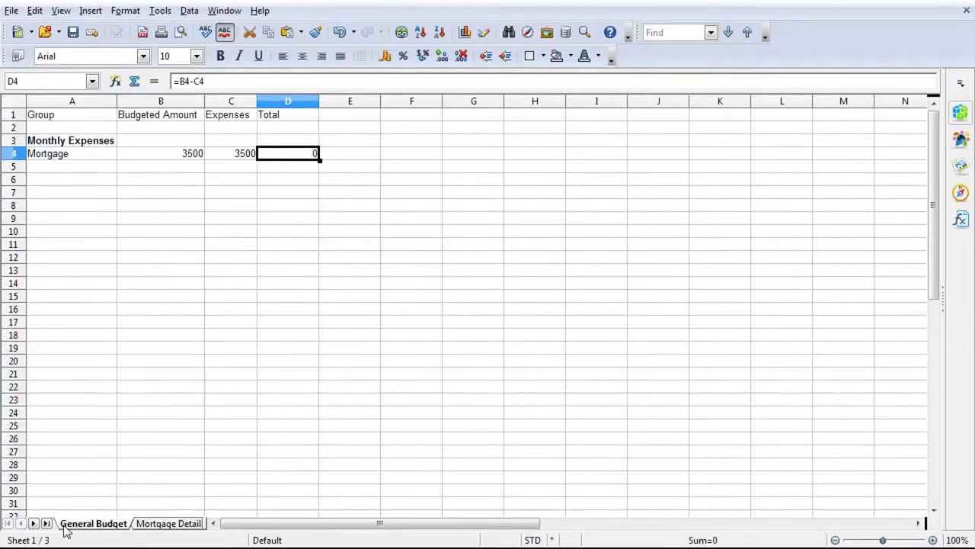
mouse_move(239, 396)
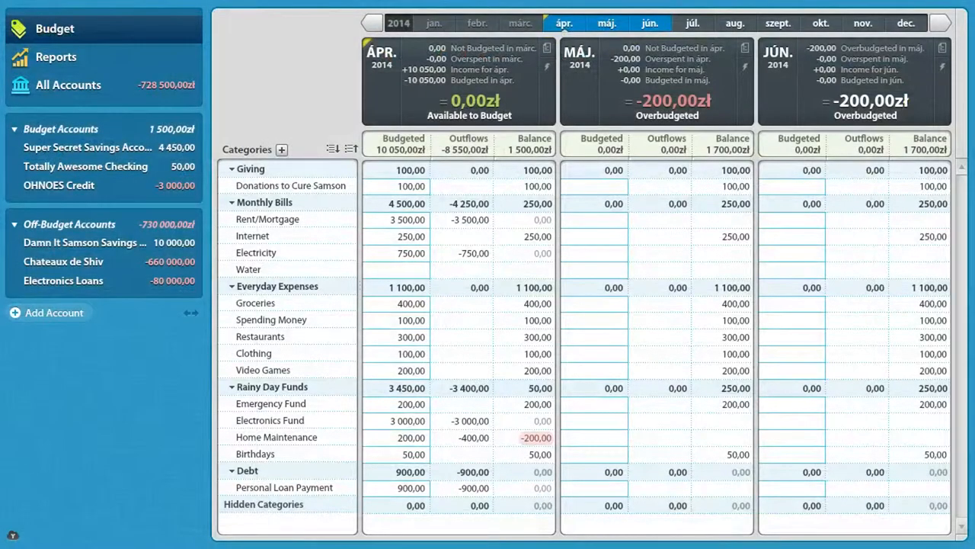
mouse_move(339, 92)
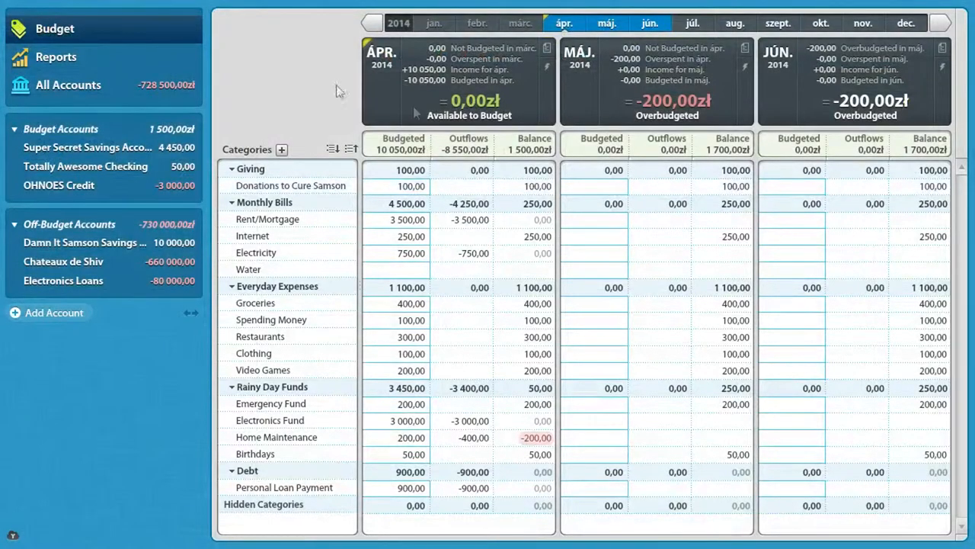
mouse_move(280, 76)
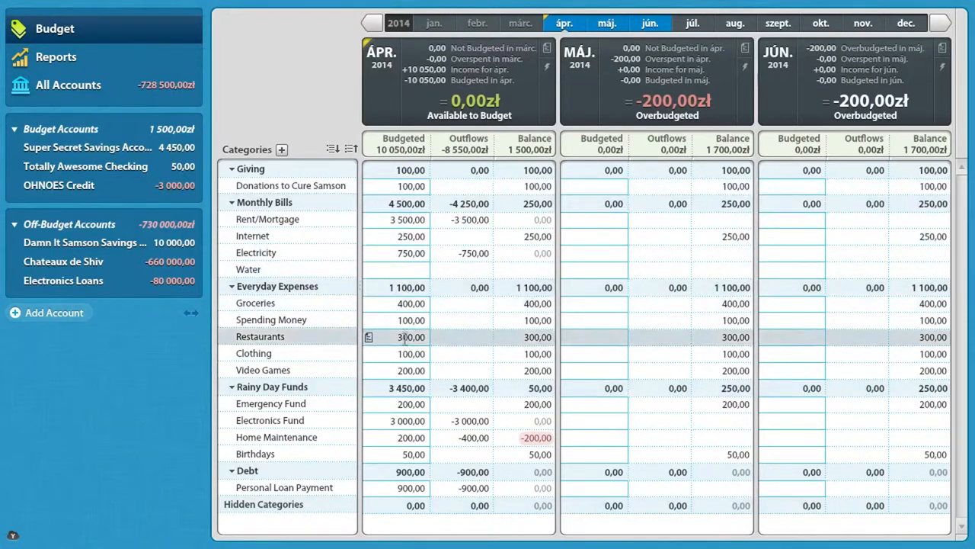
click(411, 420)
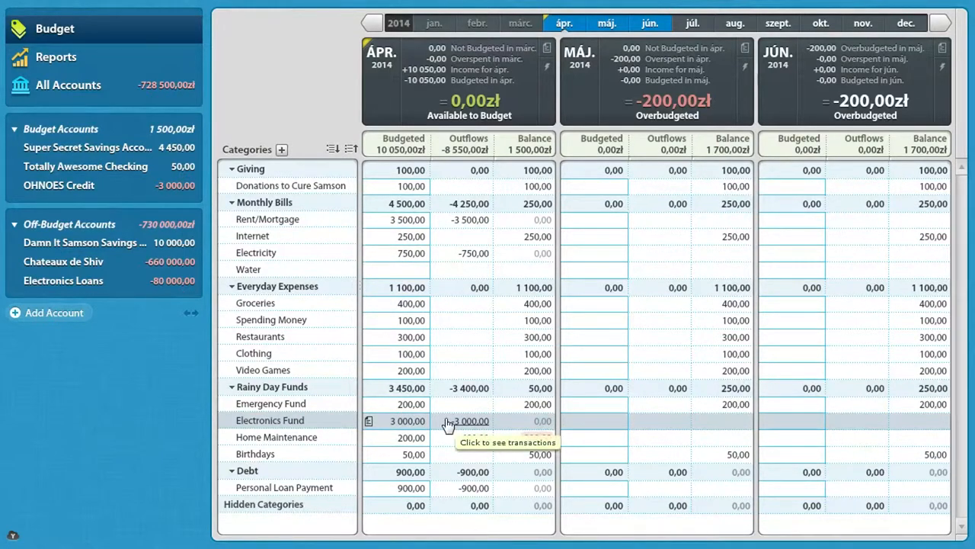
mouse_move(446, 420)
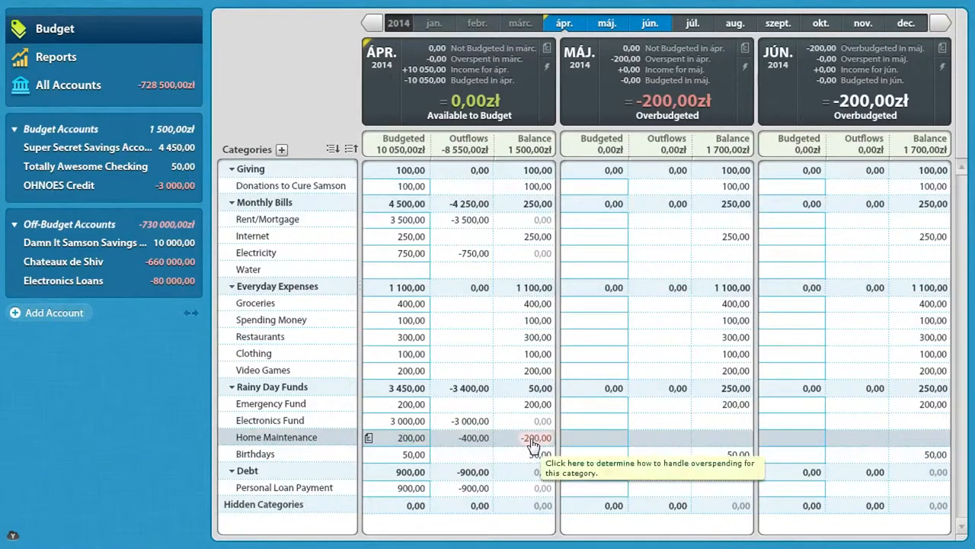
click(537, 437)
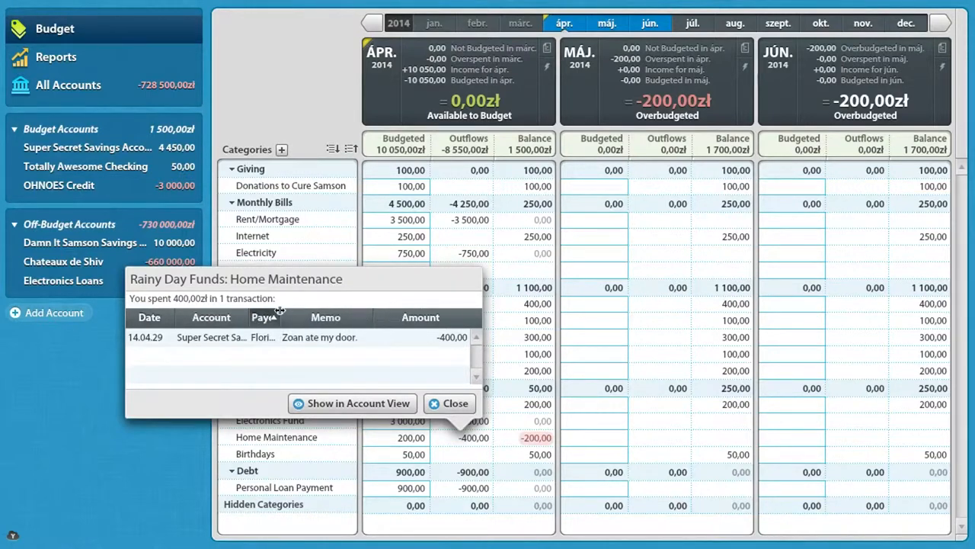
click(281, 317)
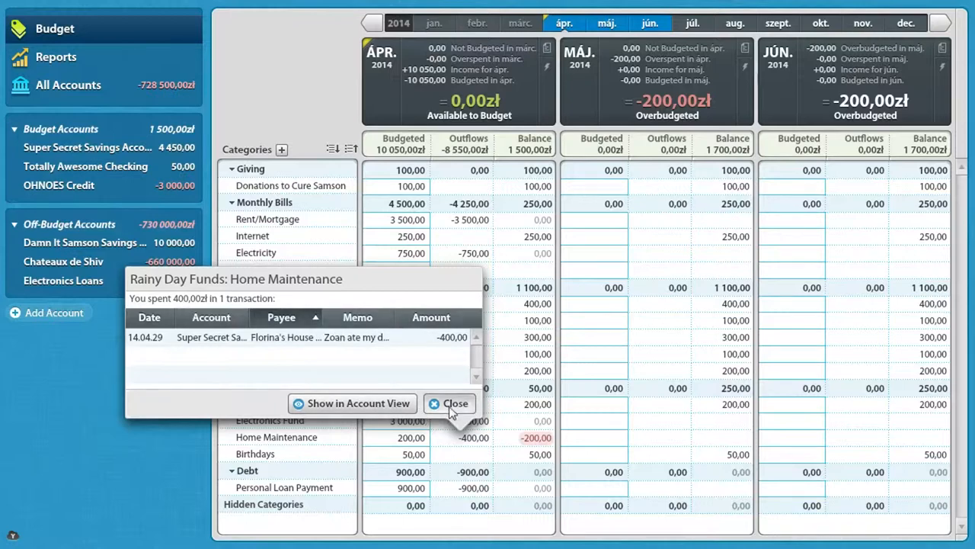
click(455, 403)
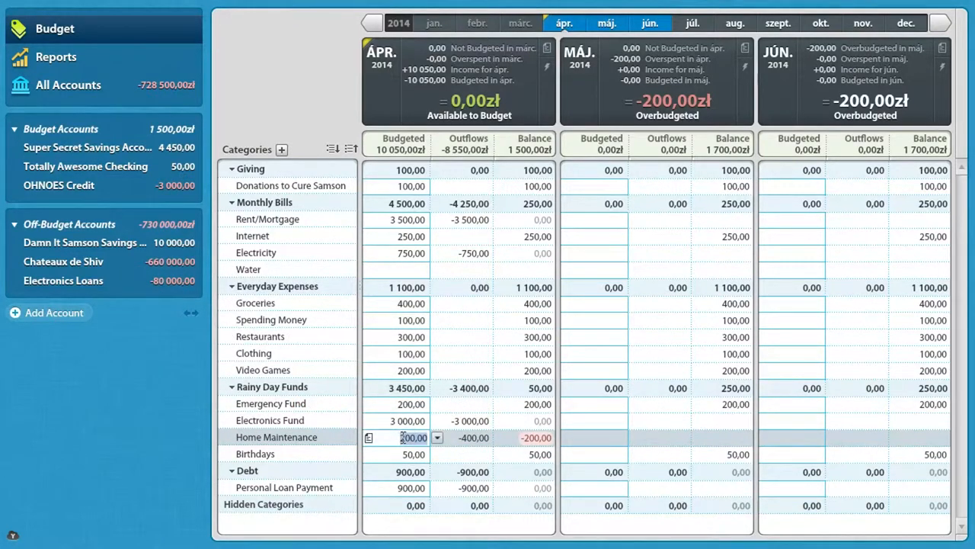
Step: Bring March 2014 into view and enter 200 zł budgeted for Home Maintenance
click(521, 23)
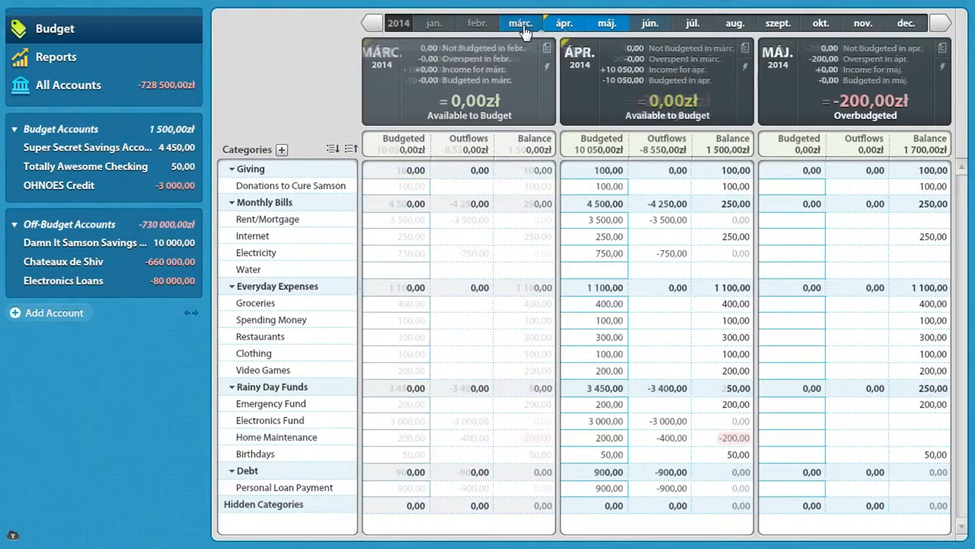
click(396, 438)
text(200)
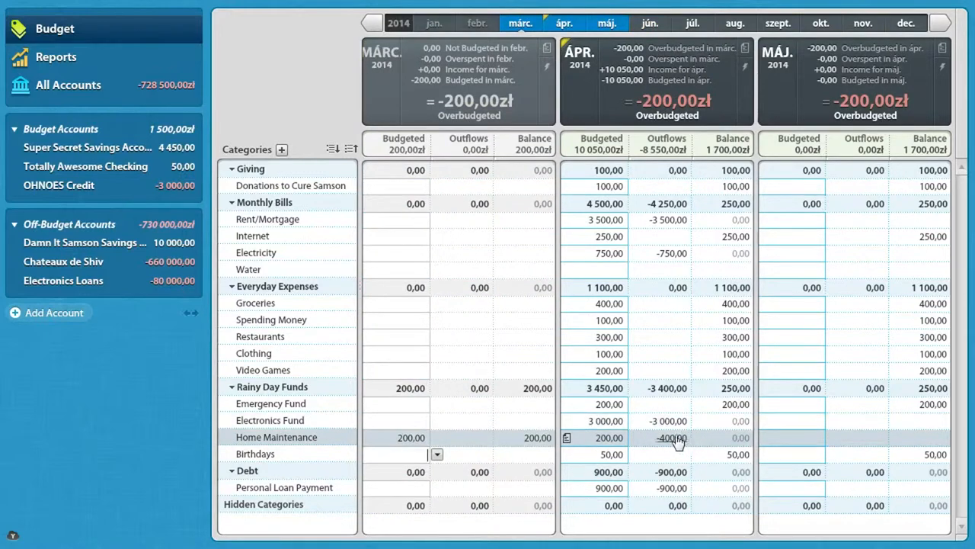
mouse_move(728, 442)
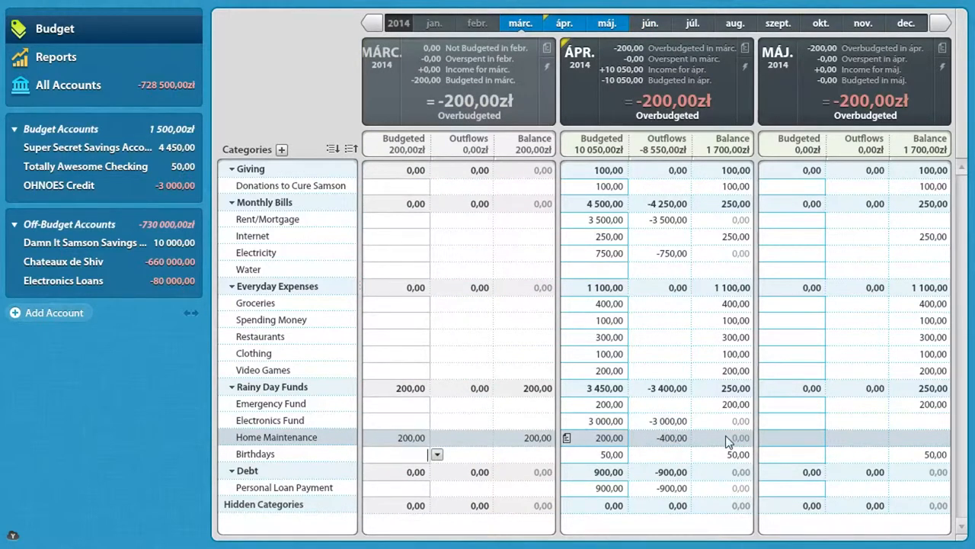